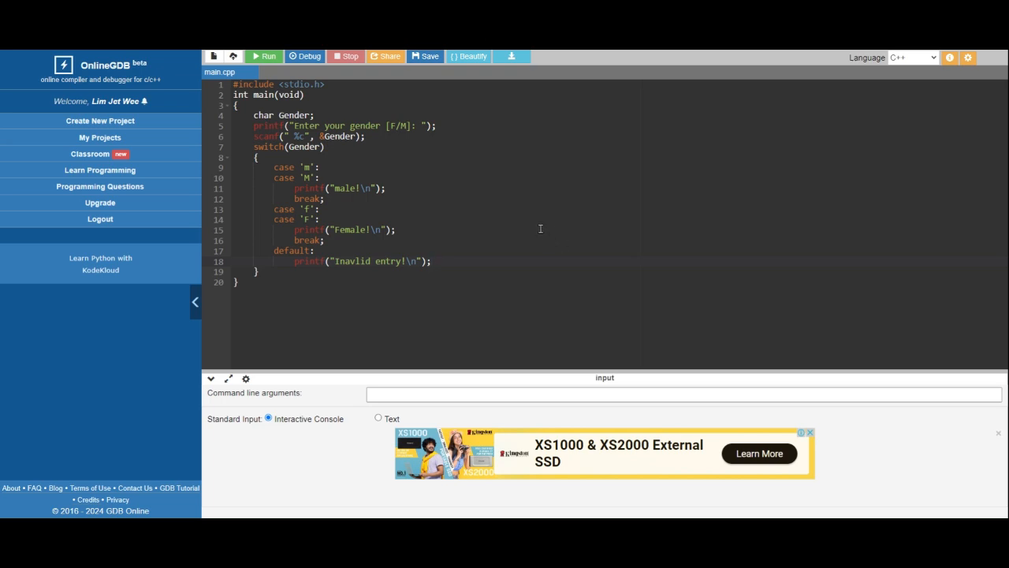
{"action": "mouse_move", "coordinate": [541, 228]}
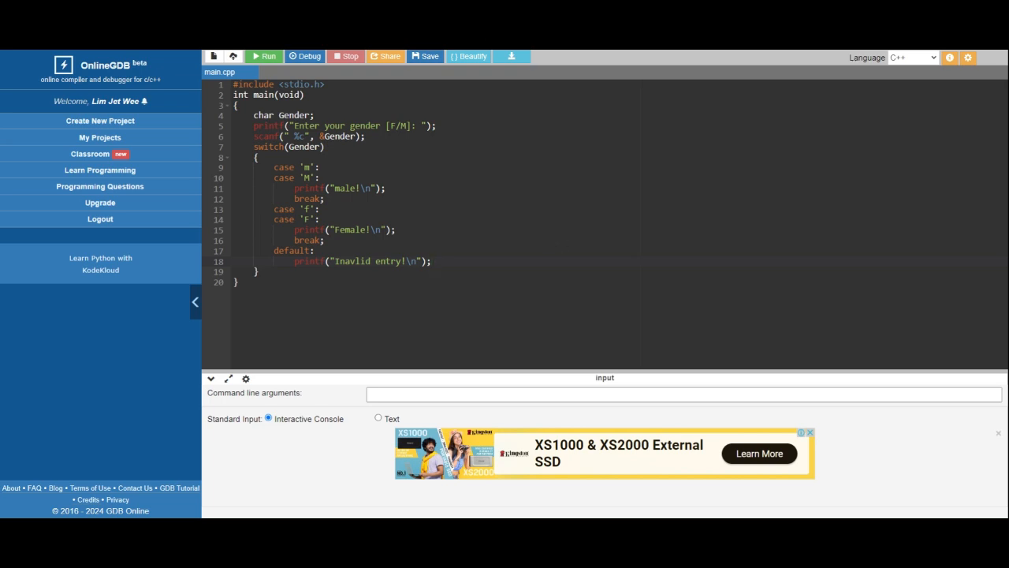
{"action": "mouse_move", "coordinate": [536, 207]}
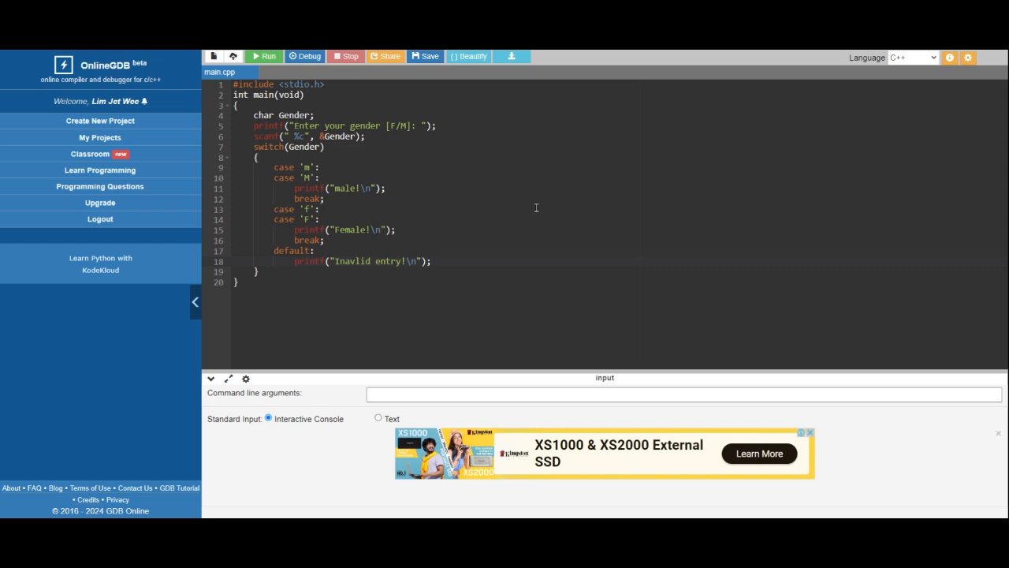
{"action": "mouse_move", "coordinate": [477, 156]}
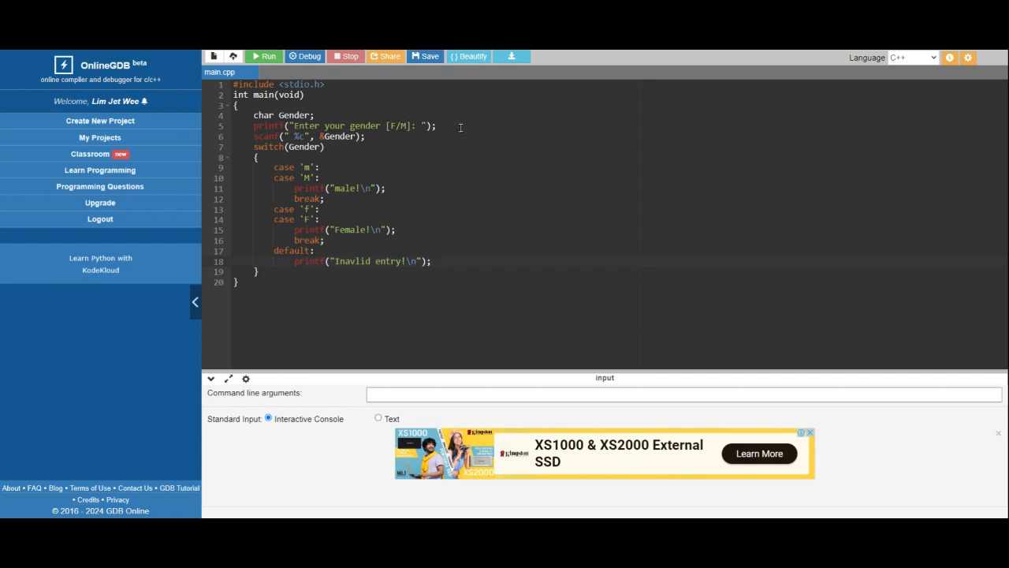
{"action": "mouse_move", "coordinate": [436, 136]}
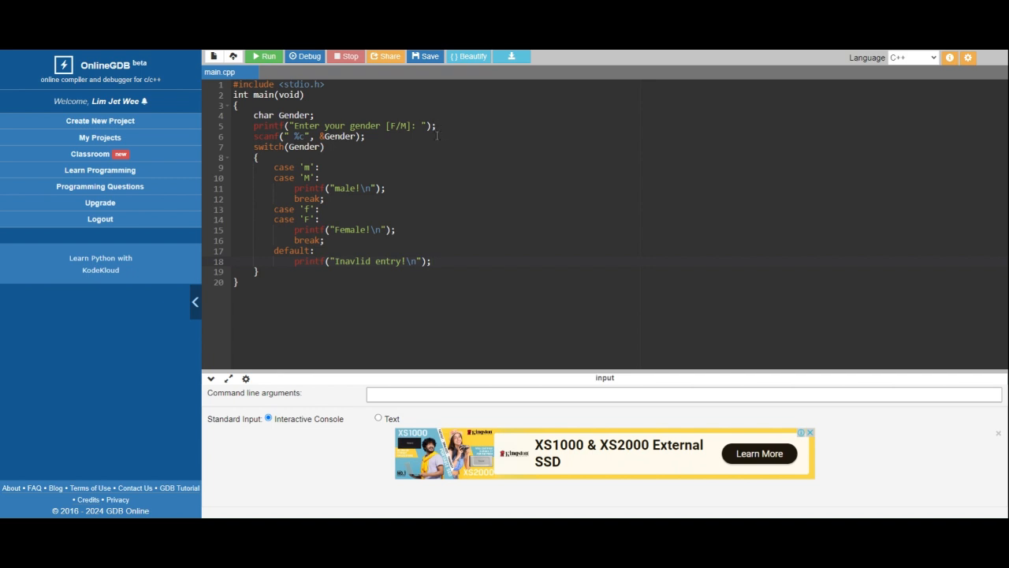
{"action": "mouse_move", "coordinate": [454, 127]}
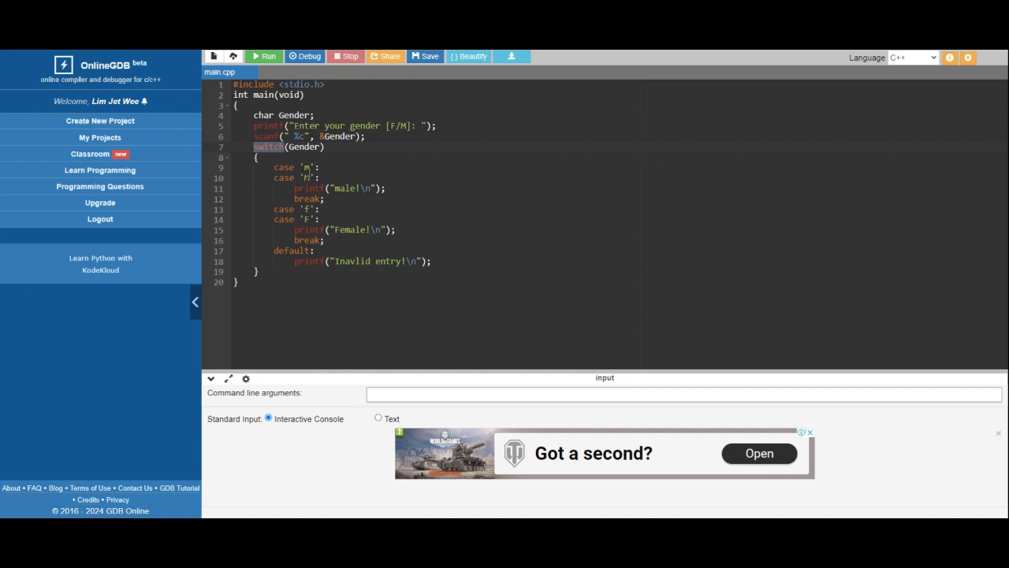
Run the gender program and enter 'm' at the console prompt to print 'male!'
{"action": "left_click", "coordinate": [322, 167]}
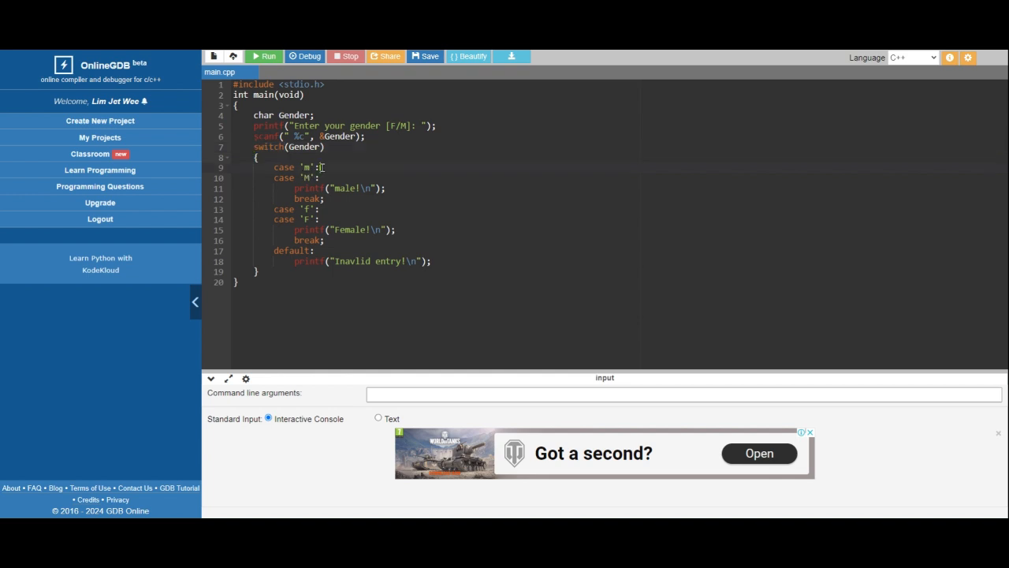
{"action": "left_click", "coordinate": [321, 208]}
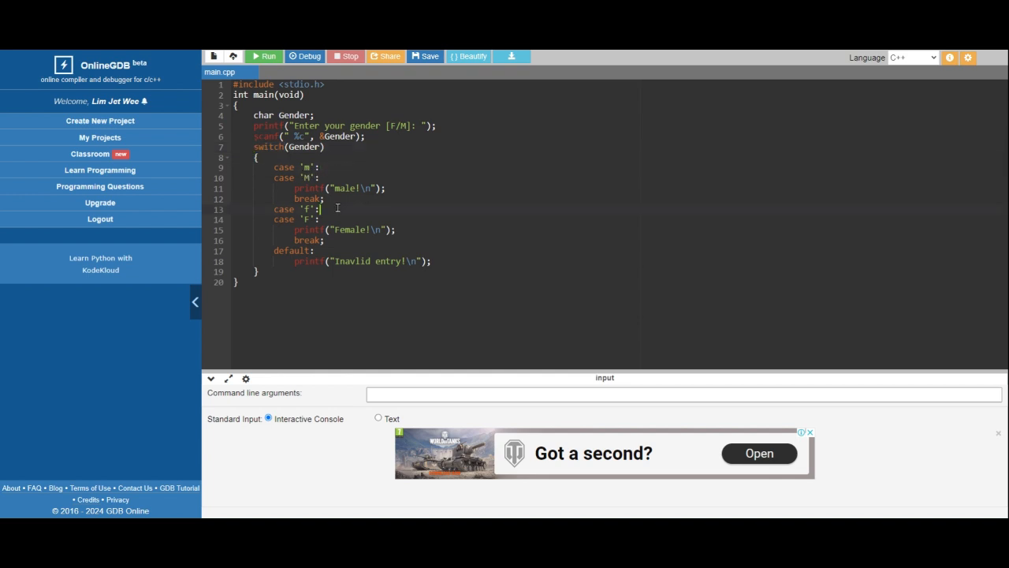
{"action": "mouse_move", "coordinate": [330, 241]}
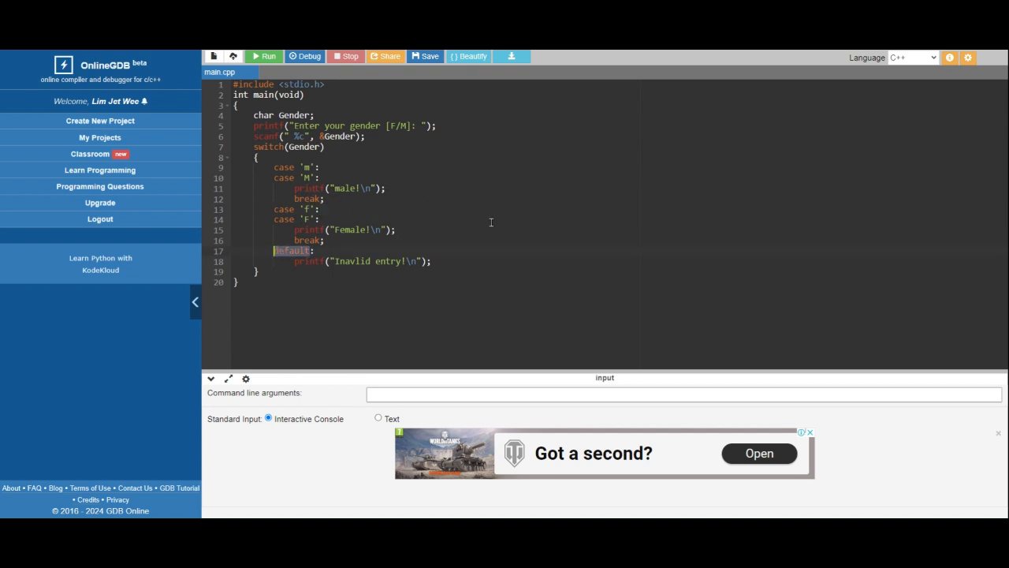
{"action": "left_click", "coordinate": [265, 56]}
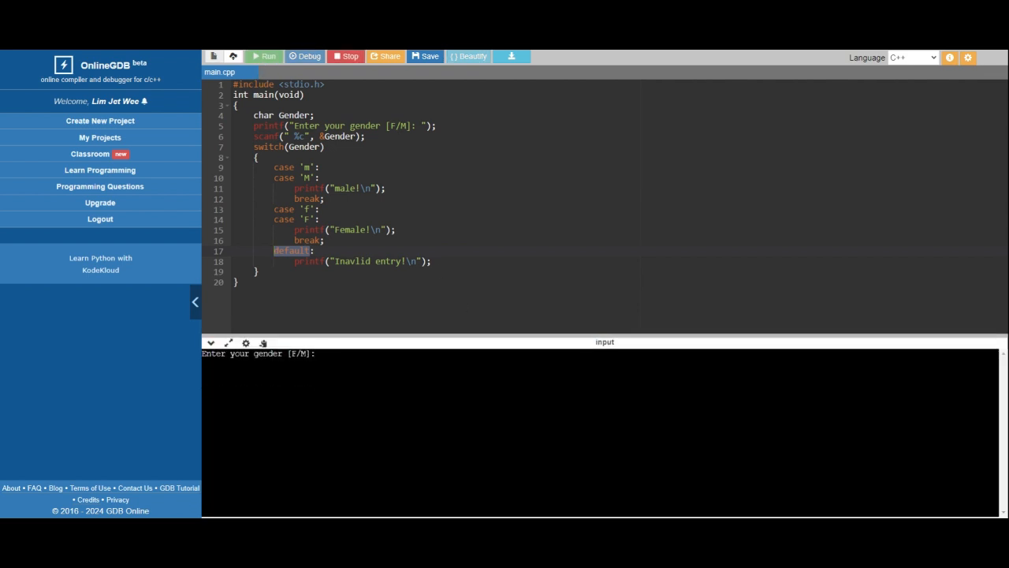
{"action": "type", "text": "m"}
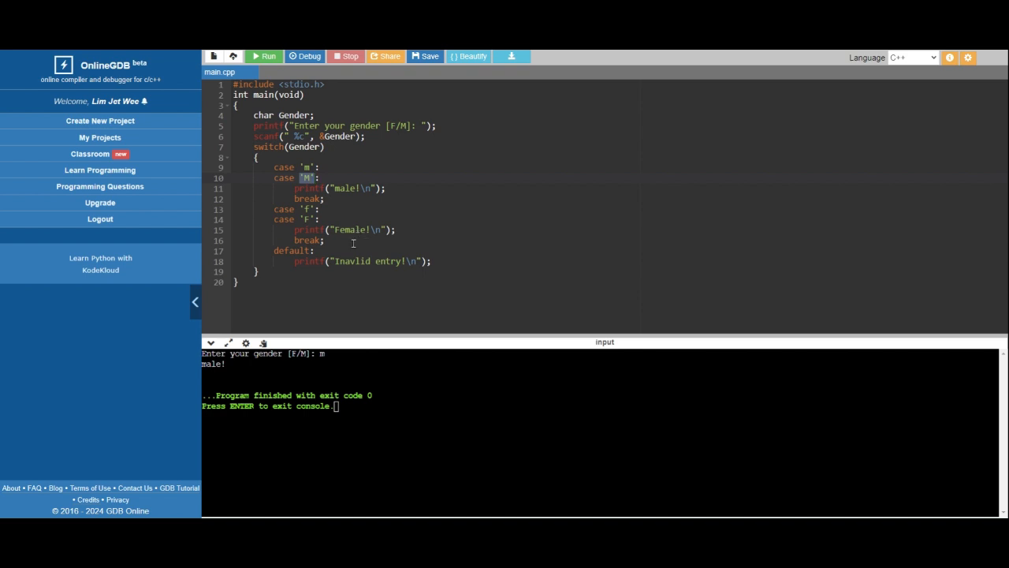
{"action": "mouse_move", "coordinate": [272, 148]}
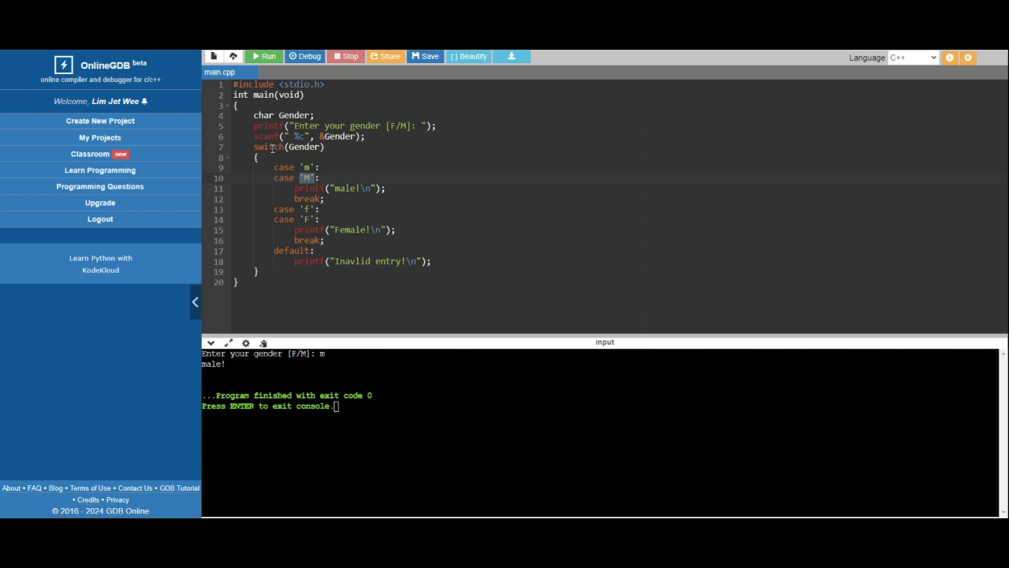